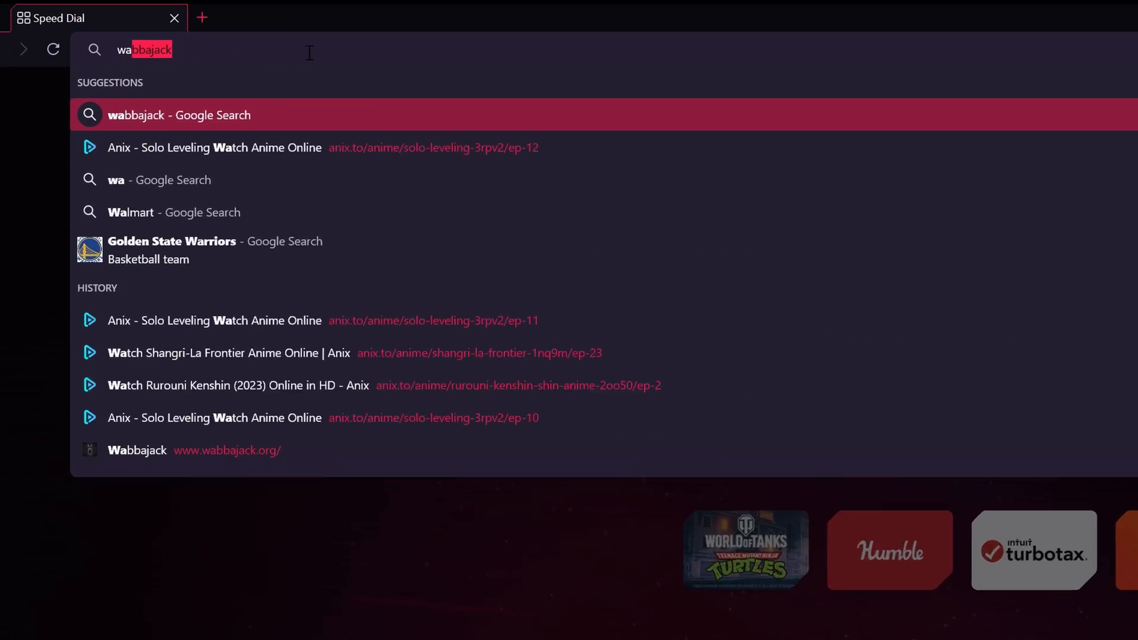
Go to wabbajack.org and request the Wabbajack launcher download.
{"action": "left_click", "coordinate": [137, 450]}
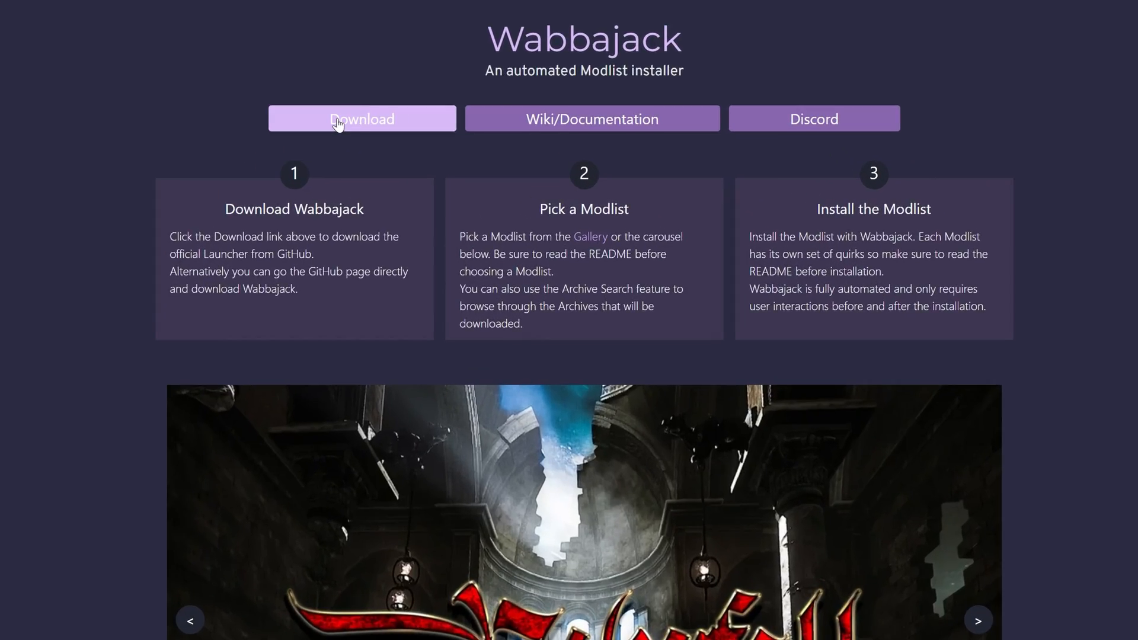
{"action": "left_click", "coordinate": [361, 119]}
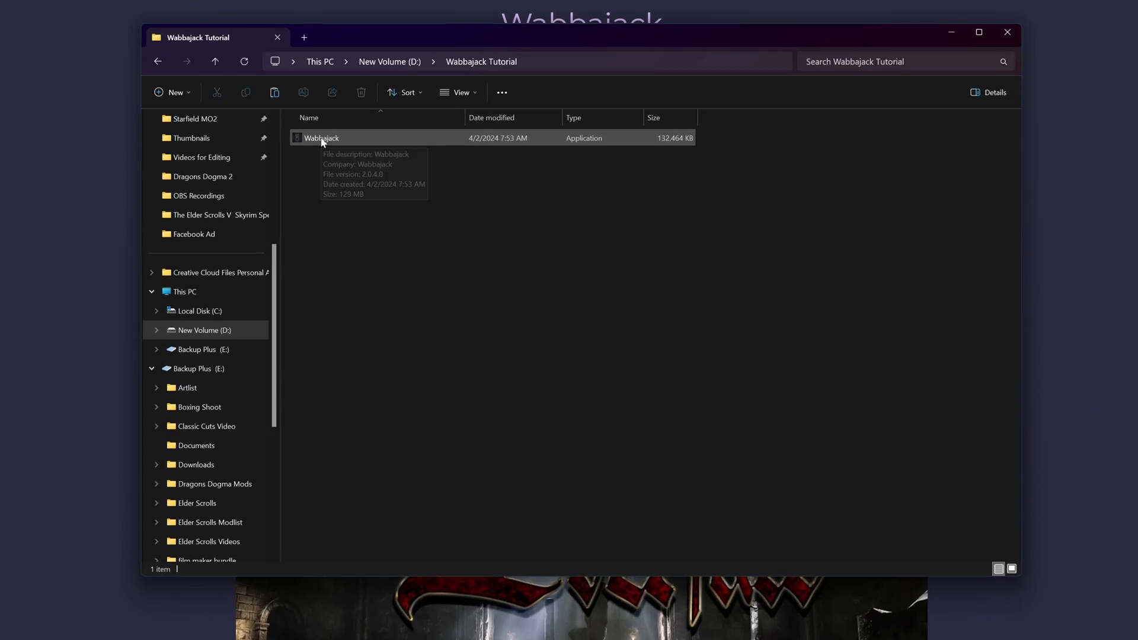
Launch Wabbajack.exe and filter the modlist gallery to Skyrim Special Edition.
{"action": "double_click", "coordinate": [321, 138]}
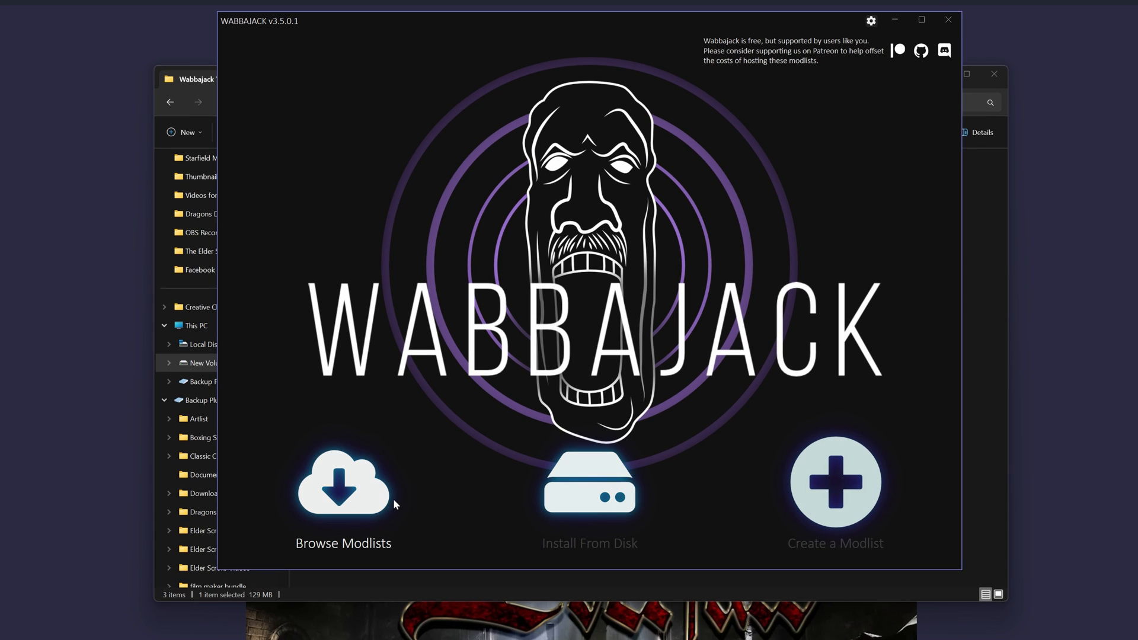
{"action": "left_click", "coordinate": [343, 483]}
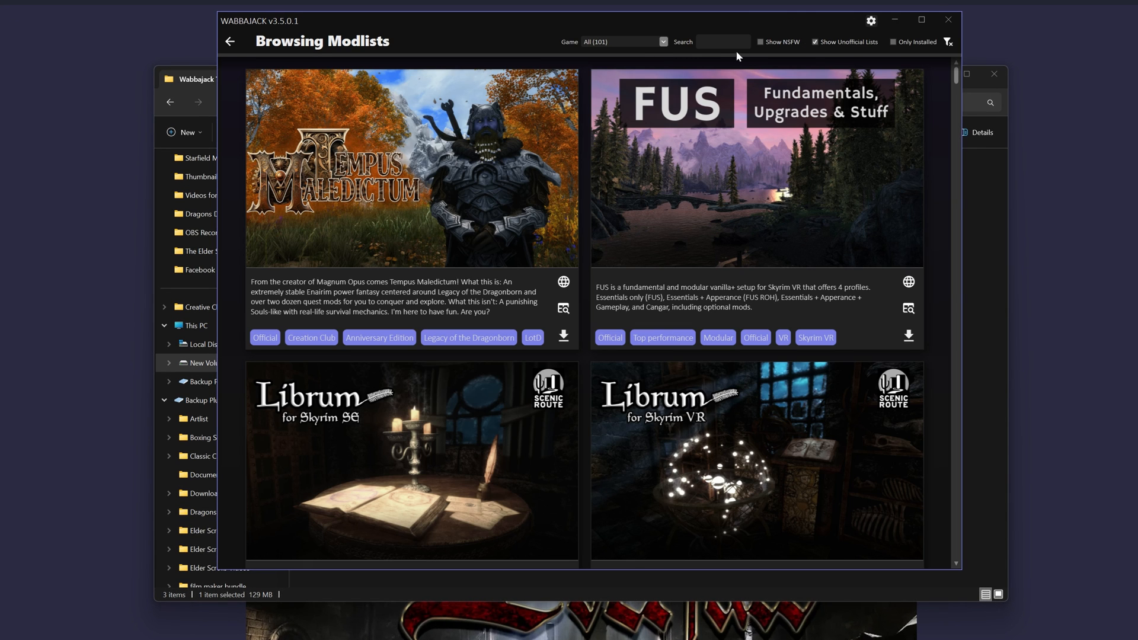
{"action": "left_click", "coordinate": [622, 42]}
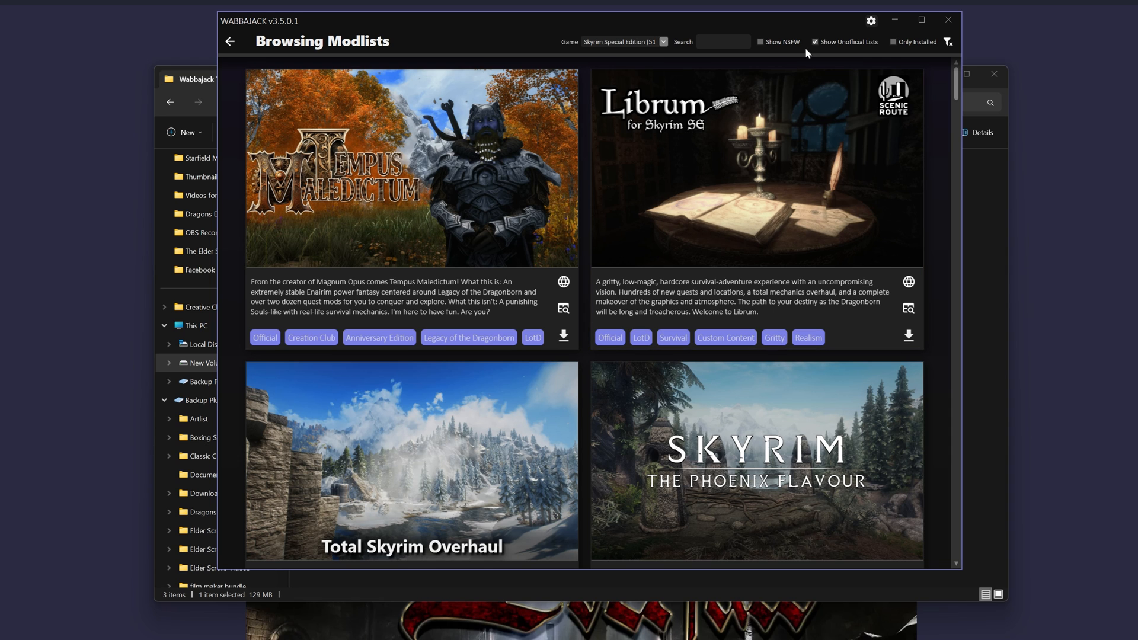
{"action": "mouse_move", "coordinate": [780, 118]}
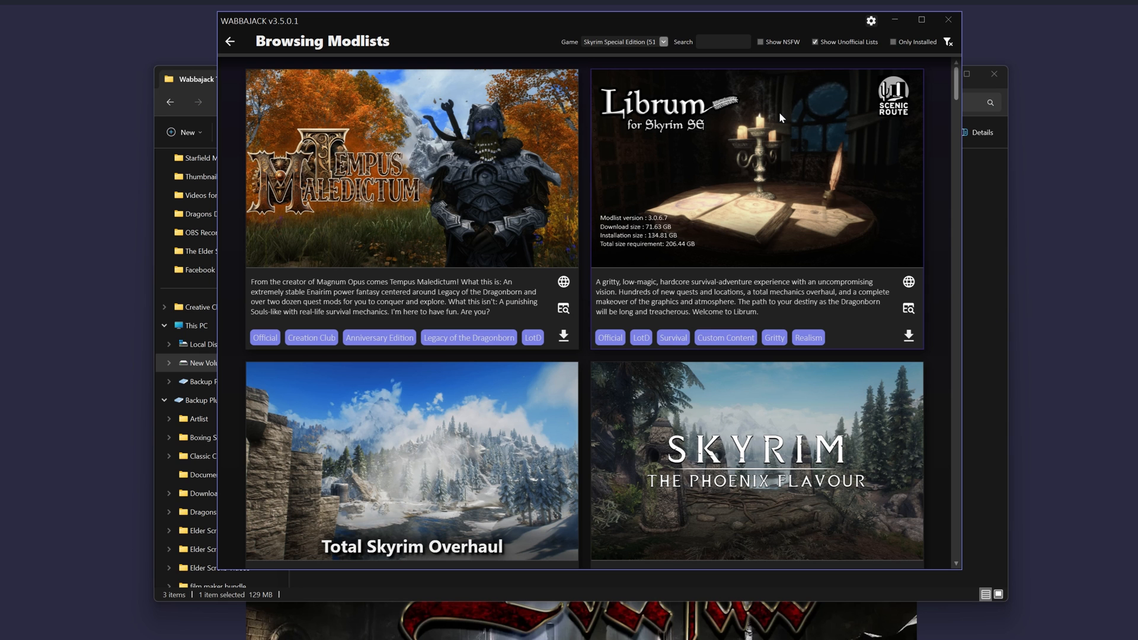
{"action": "scroll", "scroll_direction": "down", "scroll_amount": 3}
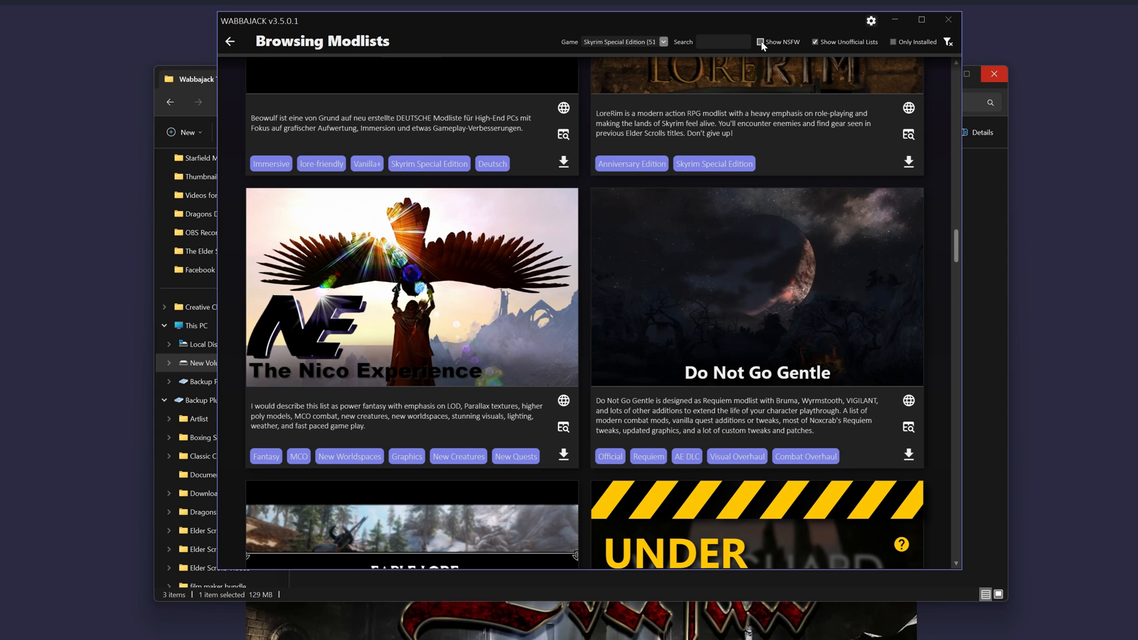
Enable Show NSFW and scroll the gallery to the CharGrinn modlist card.
{"action": "left_click", "coordinate": [761, 42]}
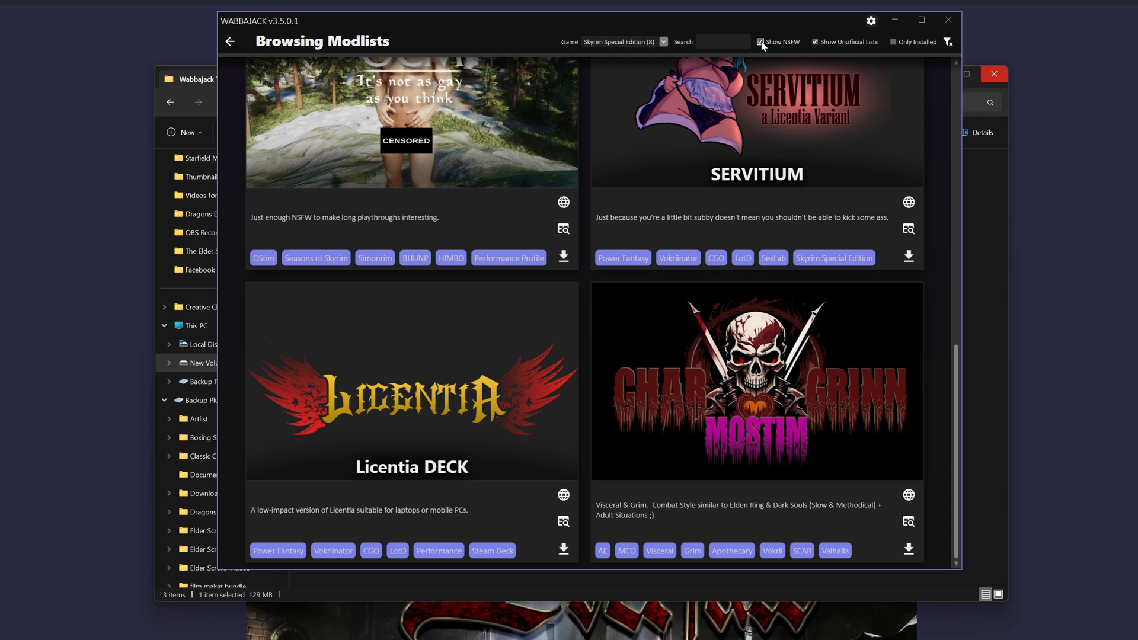
{"action": "scroll", "scroll_direction": "up", "scroll_amount": 3}
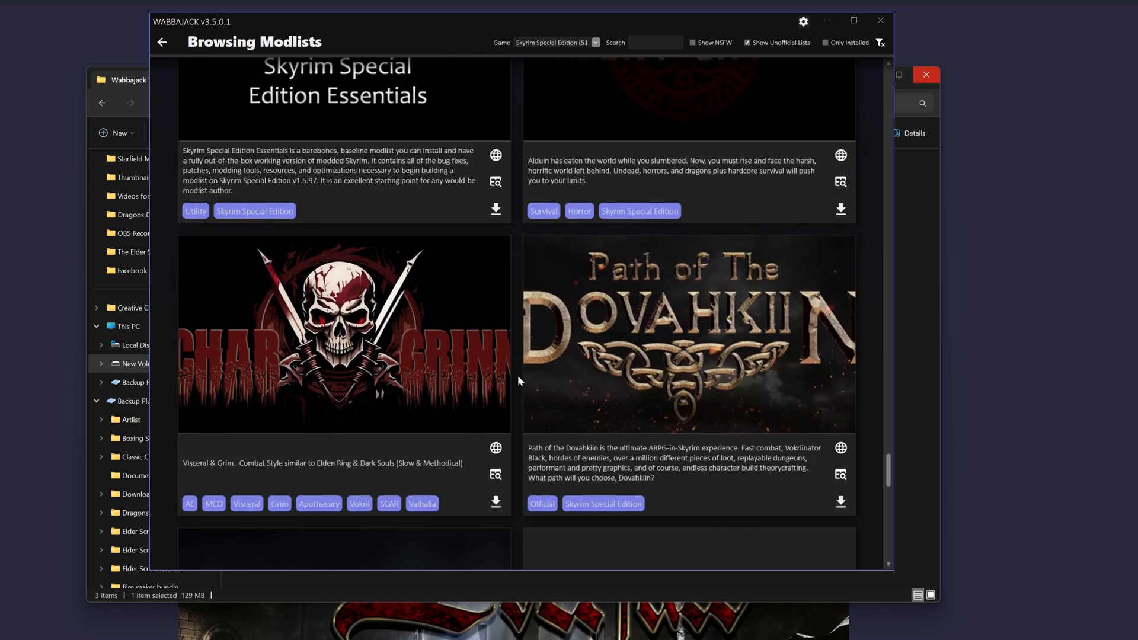
{"action": "scroll", "scroll_direction": "down", "scroll_amount": 3}
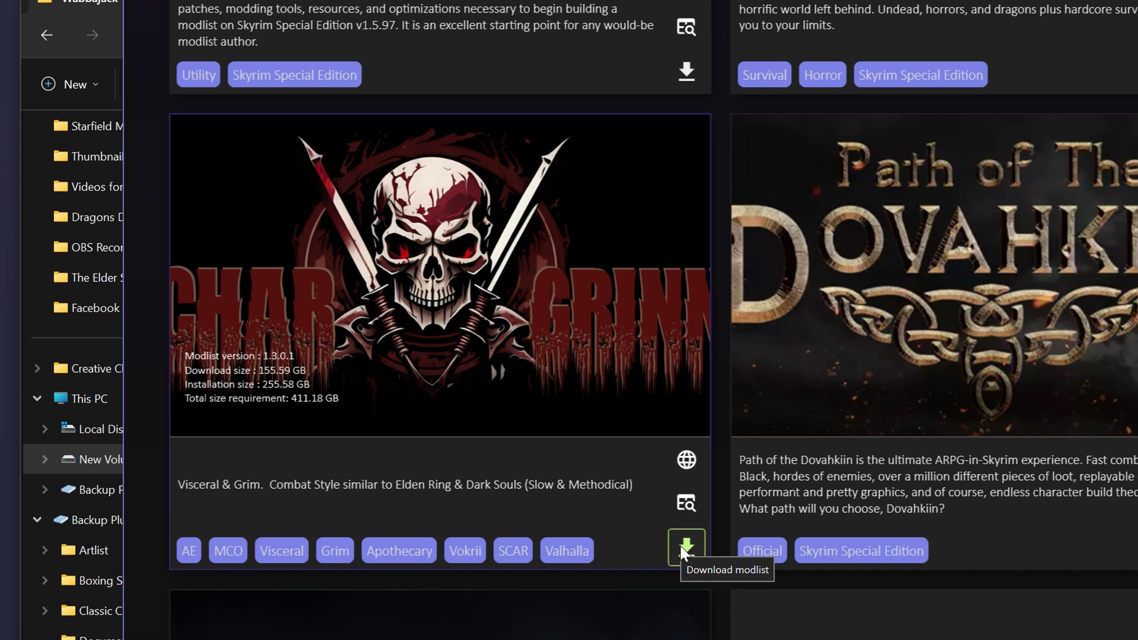
{"action": "mouse_move", "coordinate": [718, 438]}
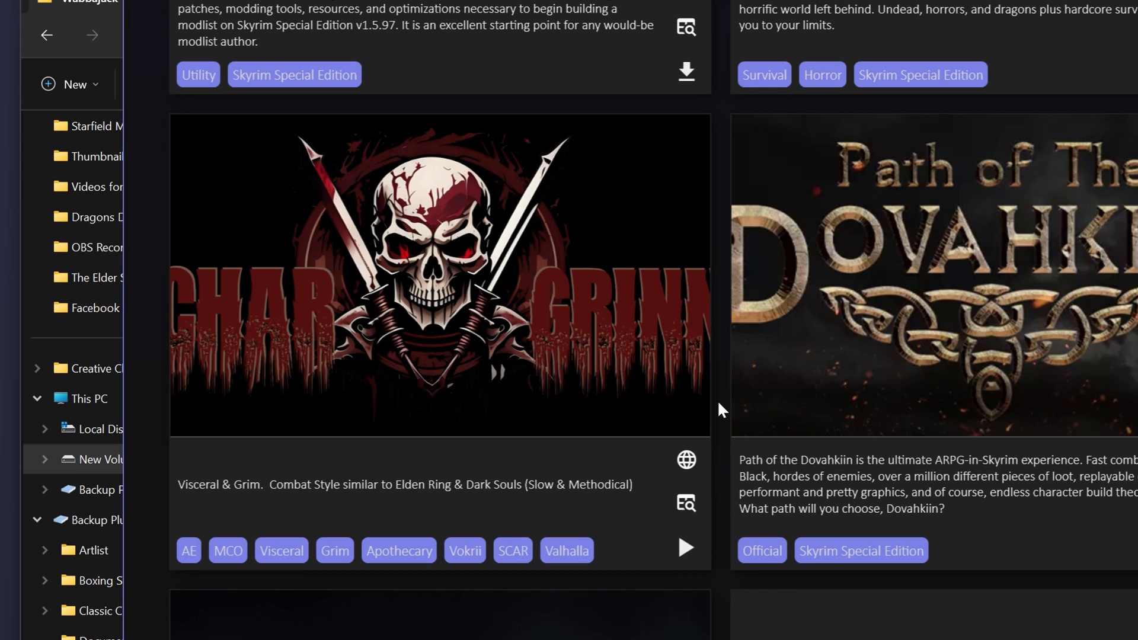
{"action": "mouse_move", "coordinate": [685, 547]}
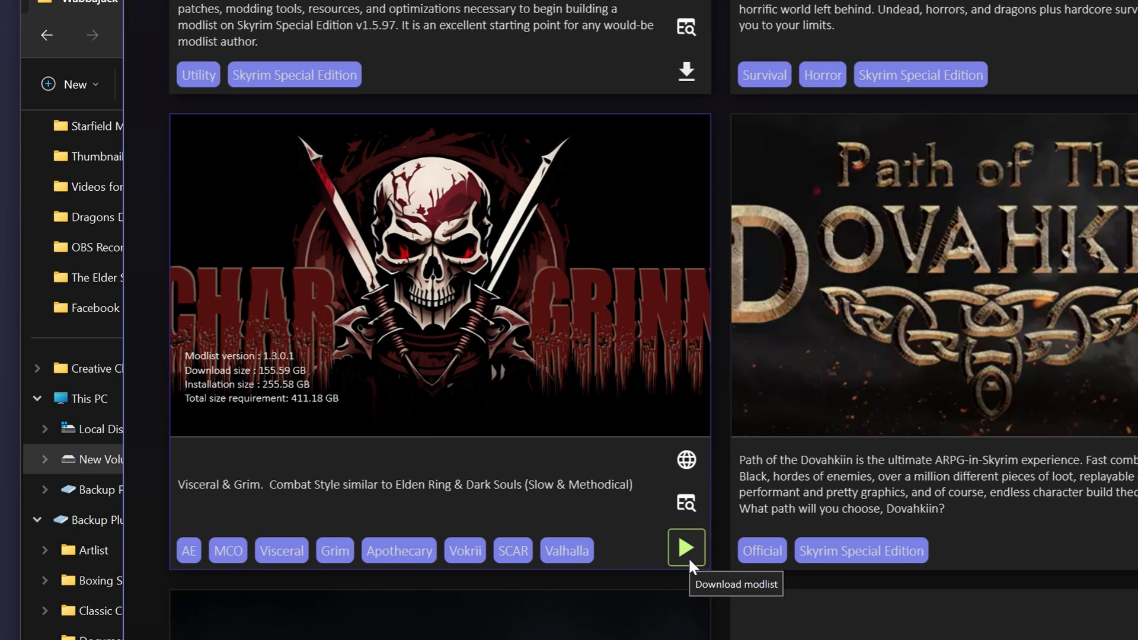
Begin CharGrinn's install configuration and read through its GitHub README.
{"action": "left_click", "coordinate": [685, 549]}
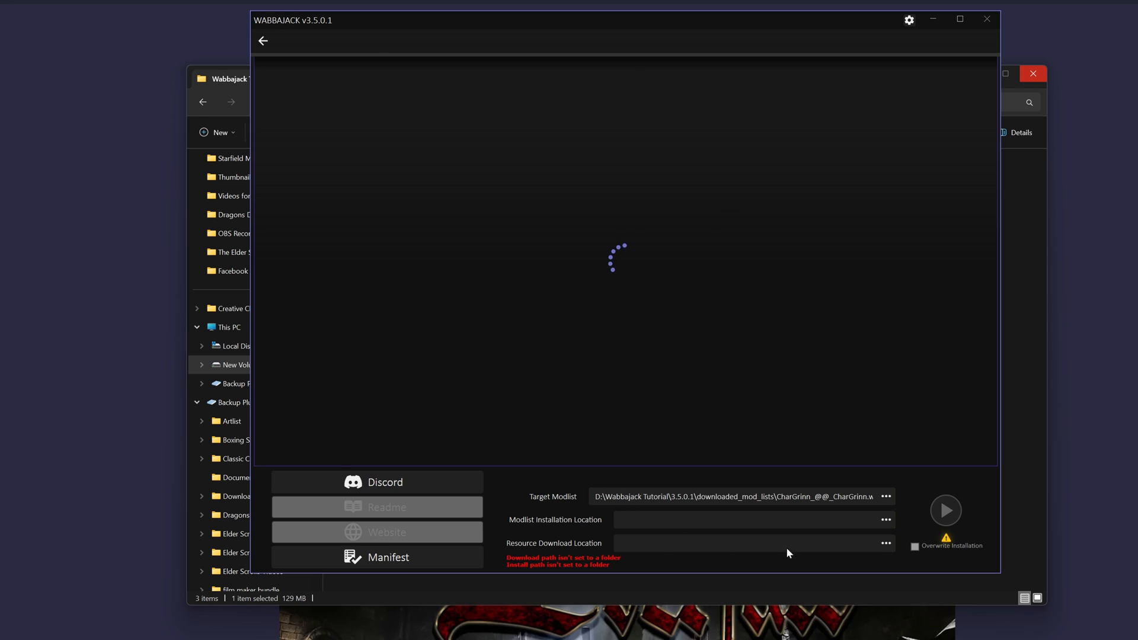
{"action": "left_click", "coordinate": [387, 532]}
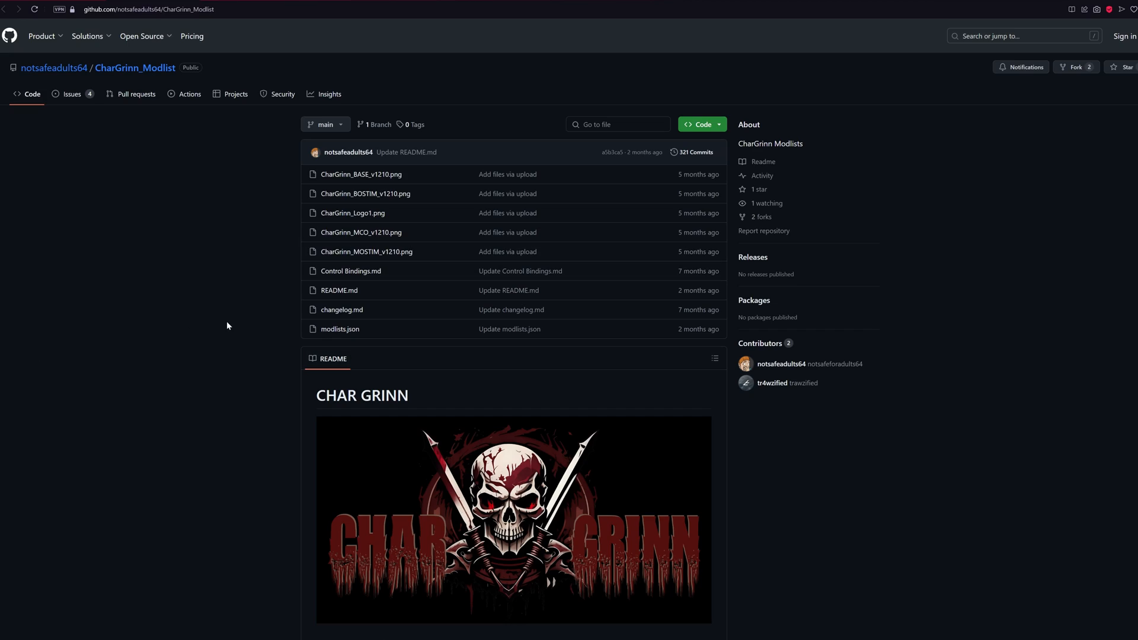
{"action": "mouse_move", "coordinate": [269, 326]}
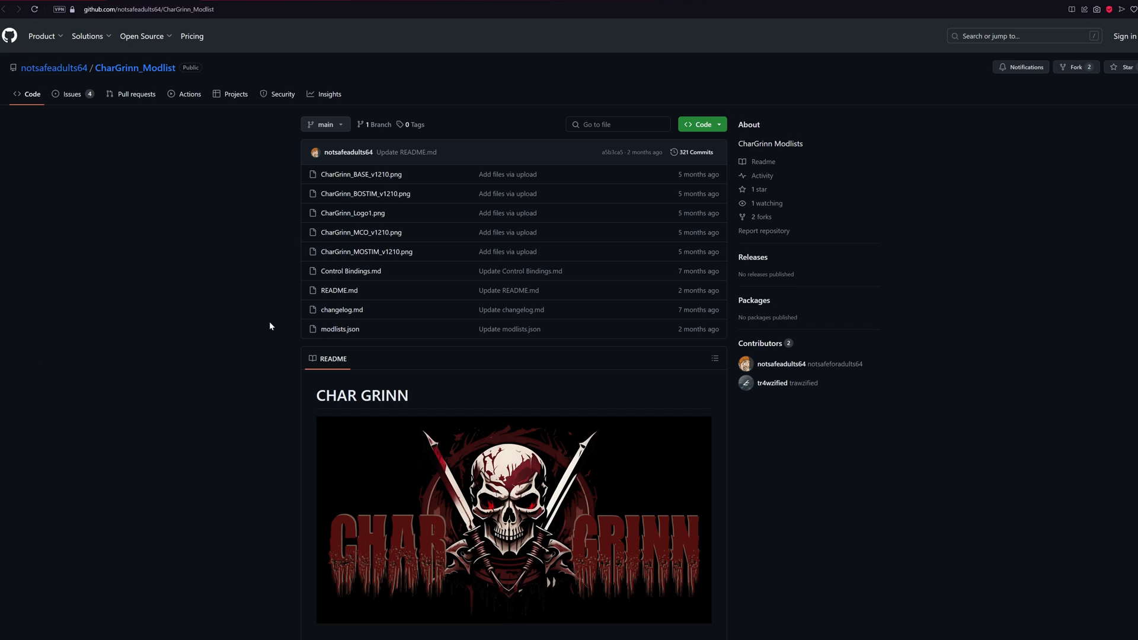
{"action": "scroll", "scroll_direction": "down", "scroll_amount": 3}
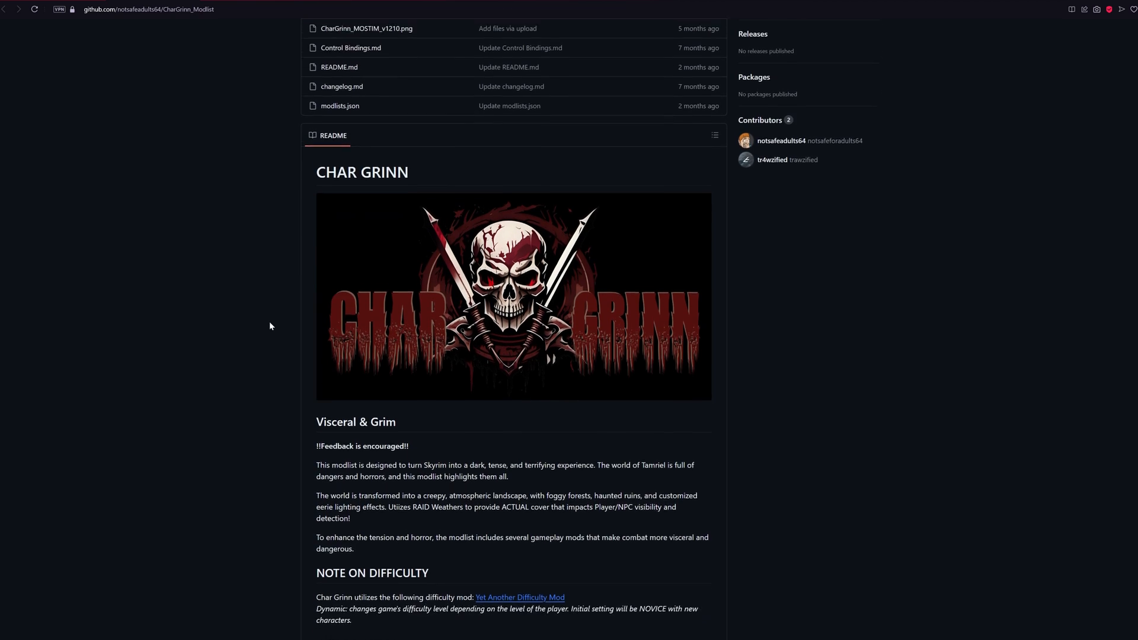
{"action": "scroll", "scroll_direction": "down", "scroll_amount": 3}
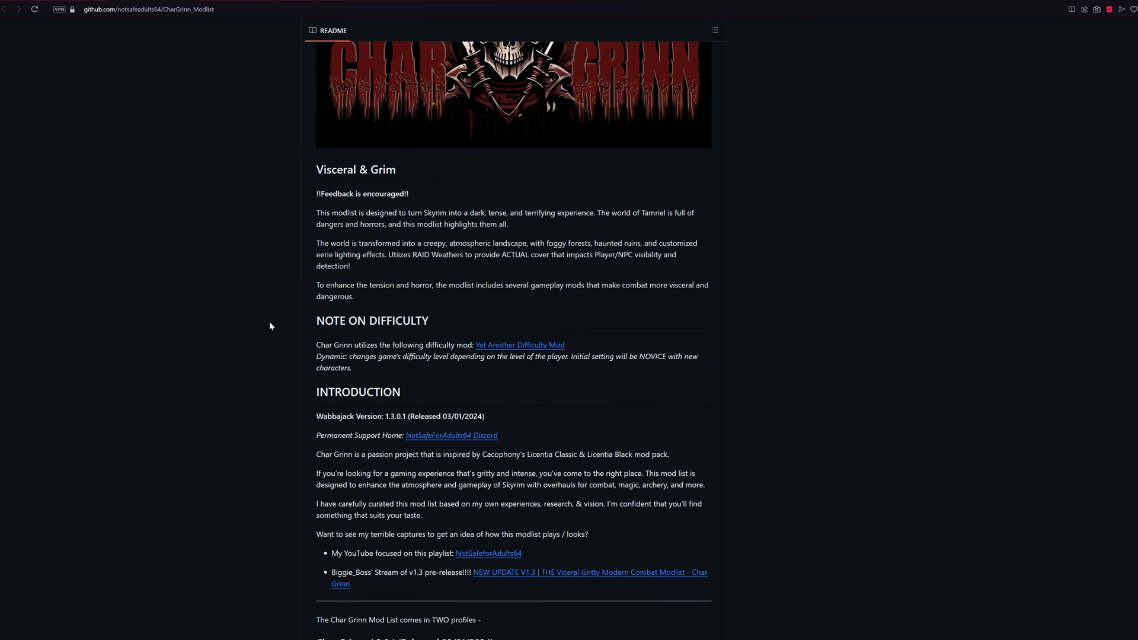
{"action": "scroll", "scroll_direction": "down", "scroll_amount": 3}
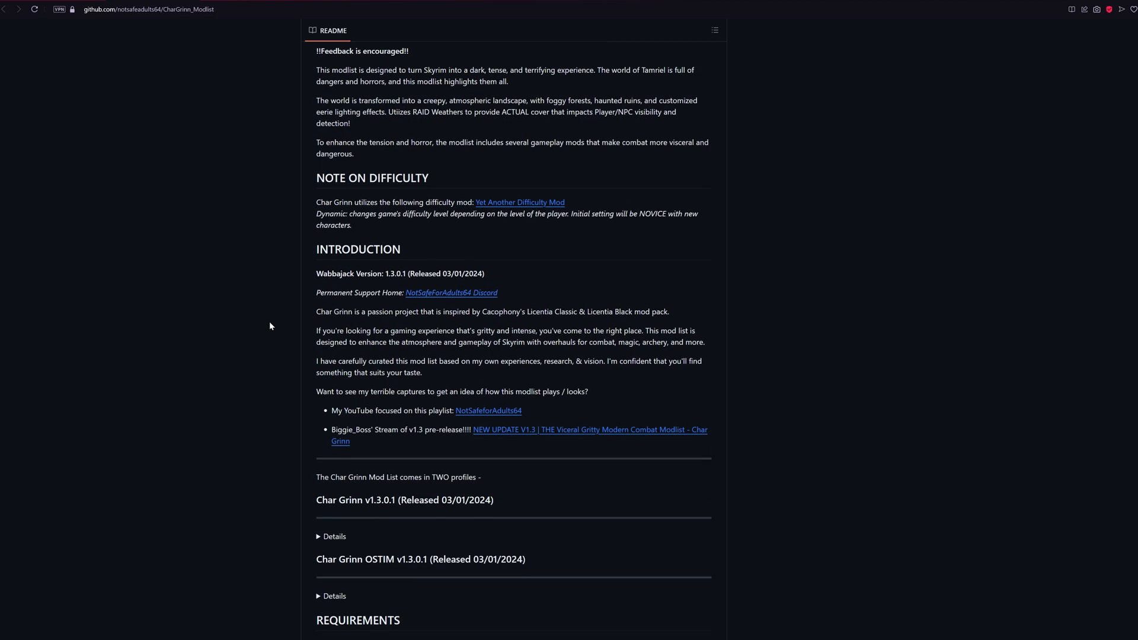
{"action": "scroll", "scroll_direction": "down", "scroll_amount": 3}
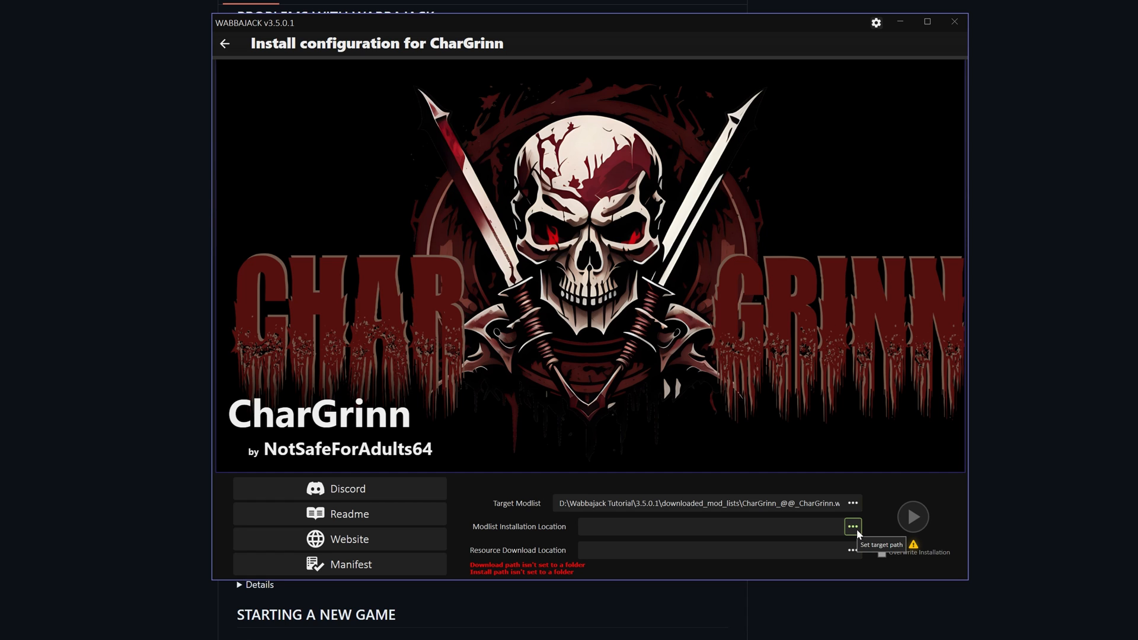
Set the install location to a new Chargrinn folder inside D:\Modlist.
{"action": "left_click", "coordinate": [852, 526]}
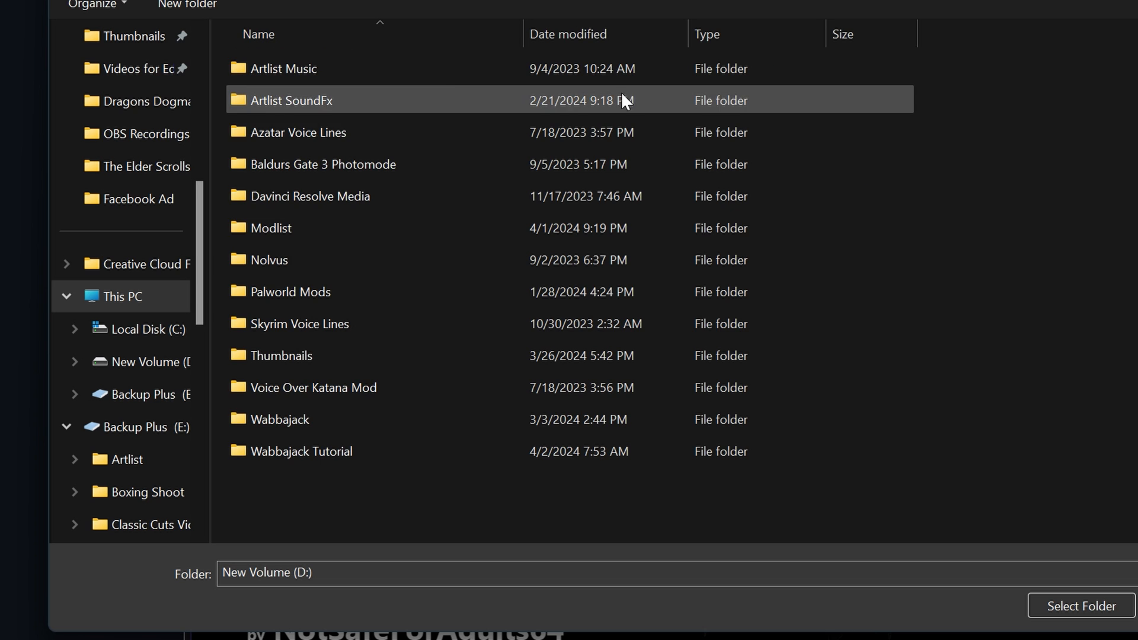
{"action": "double_click", "coordinate": [269, 227]}
{"action": "type", "text": "Chargrinn"}
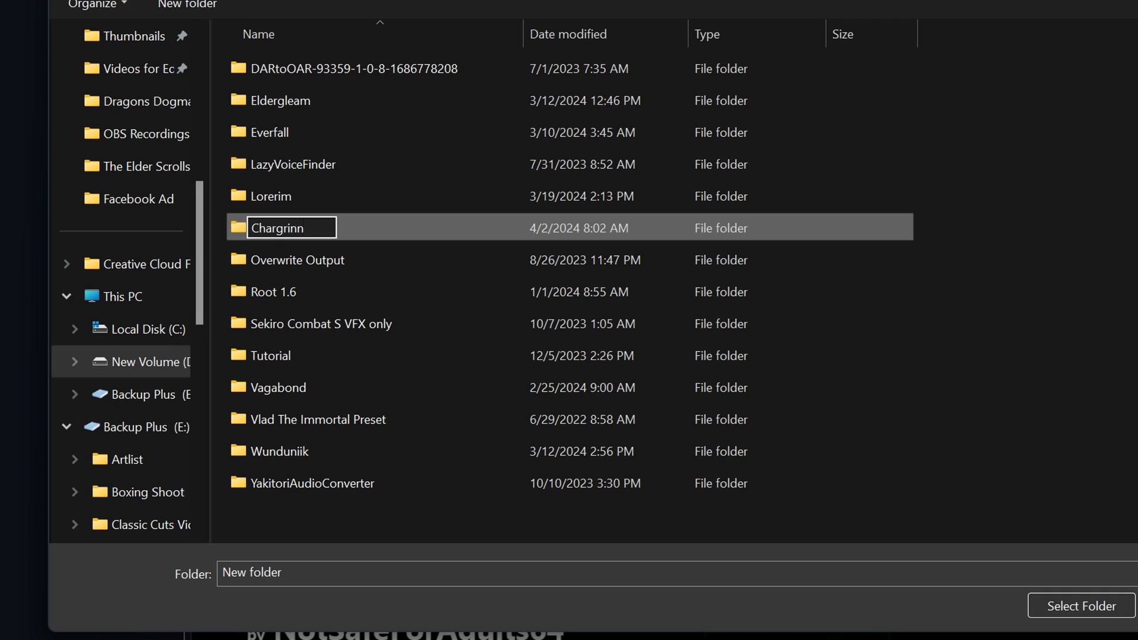
{"action": "key", "text": "Return"}
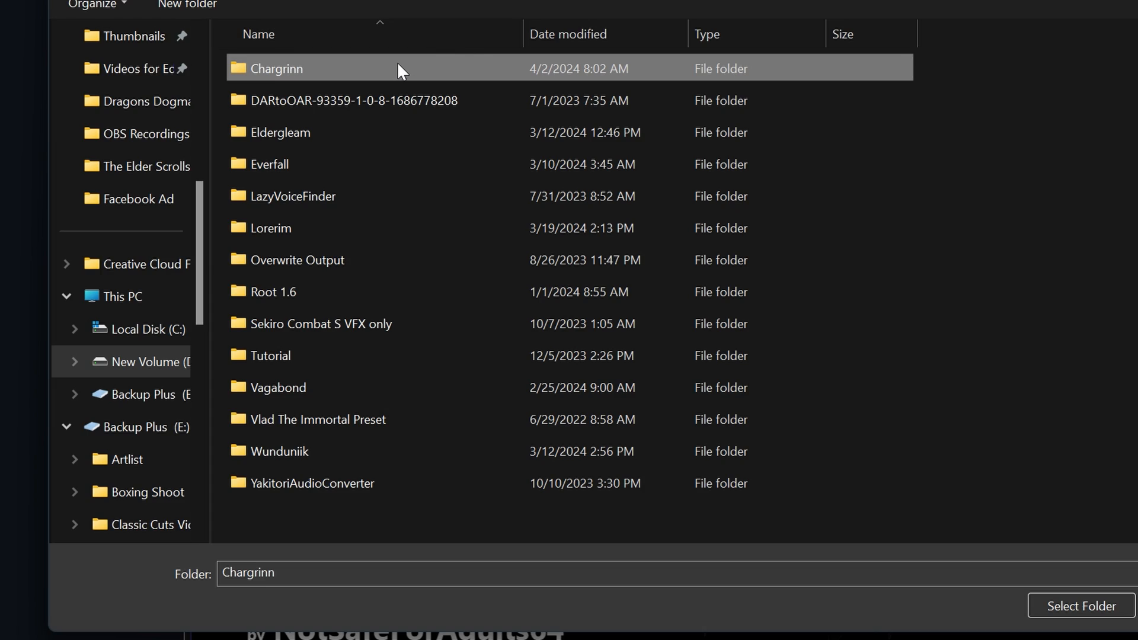
{"action": "left_click", "coordinate": [1080, 605]}
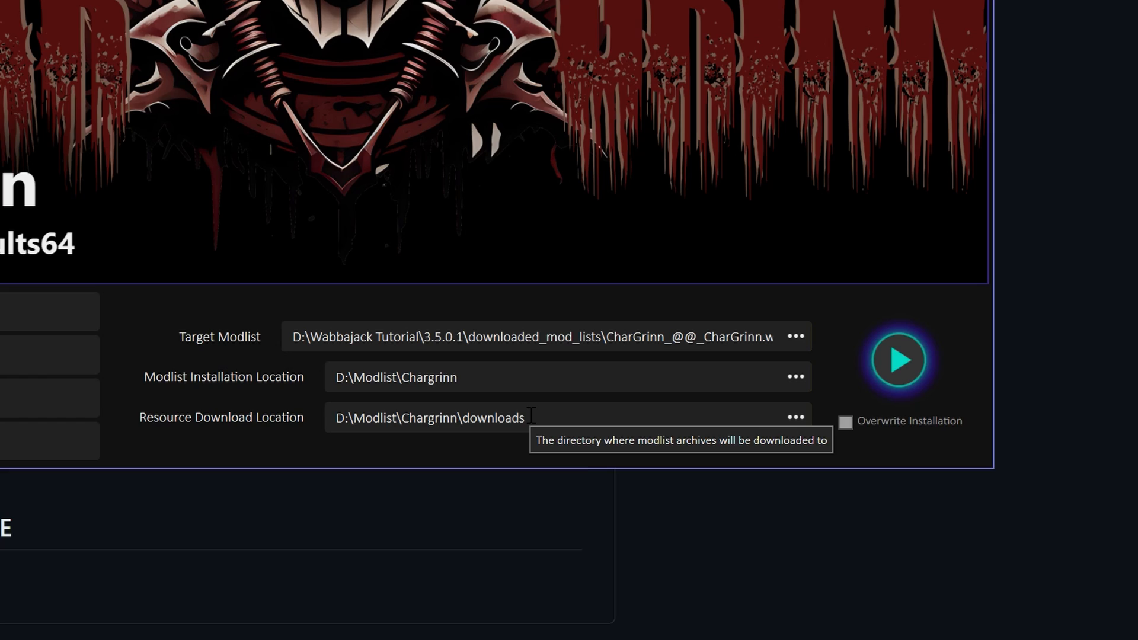
Set the resource download location to E:\Downloads and start the CharGrinn install.
{"action": "left_click", "coordinate": [795, 417]}
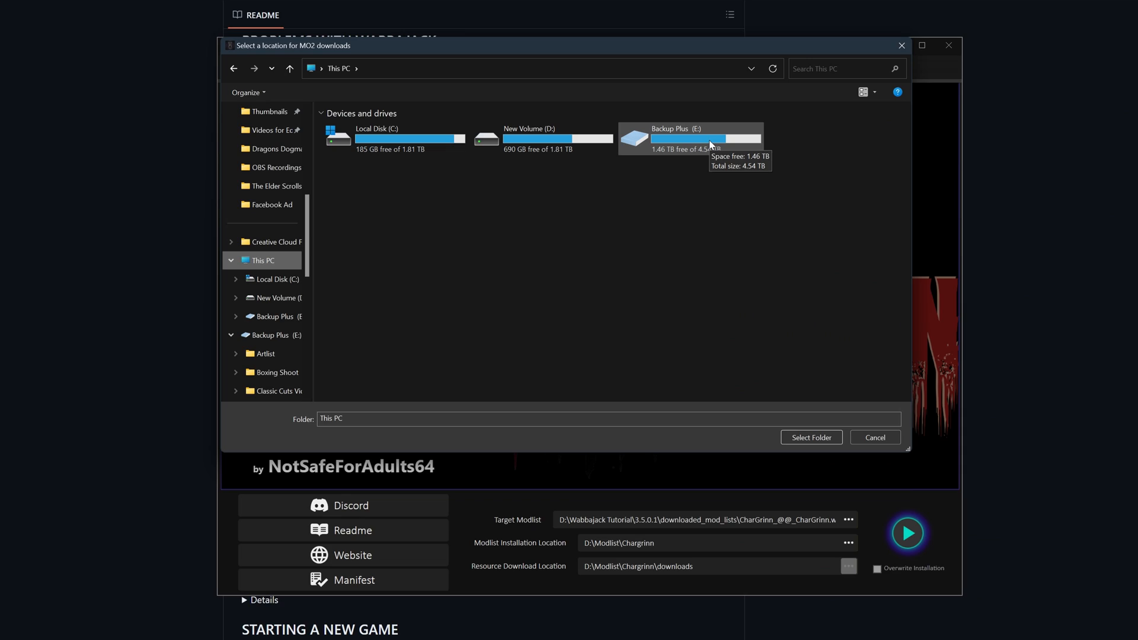
{"action": "double_click", "coordinate": [690, 138]}
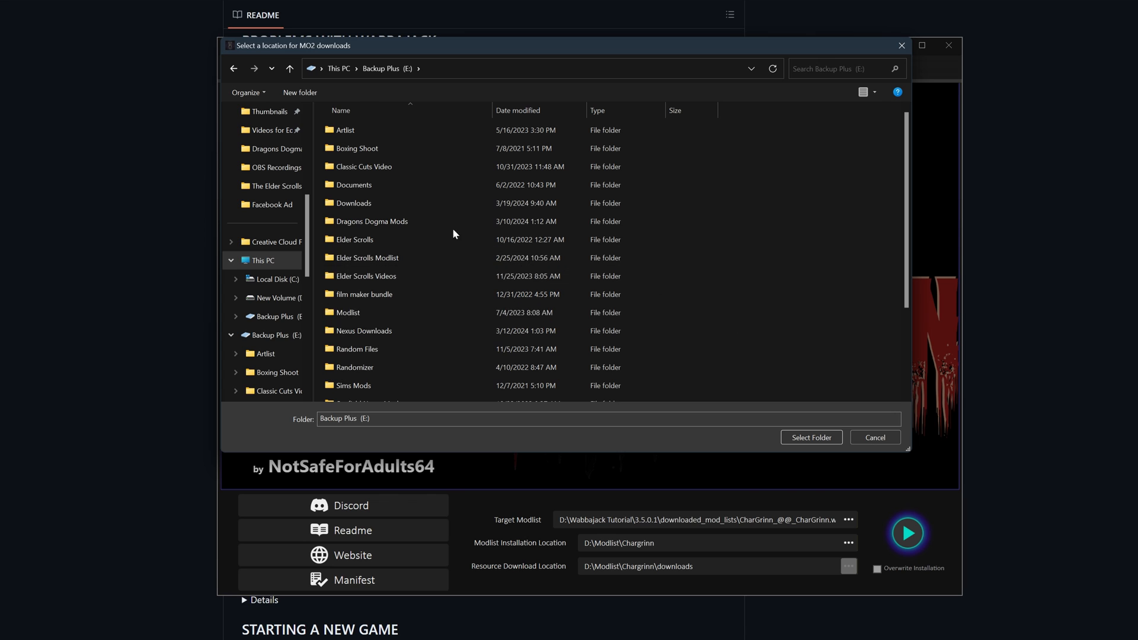
{"action": "double_click", "coordinate": [353, 202]}
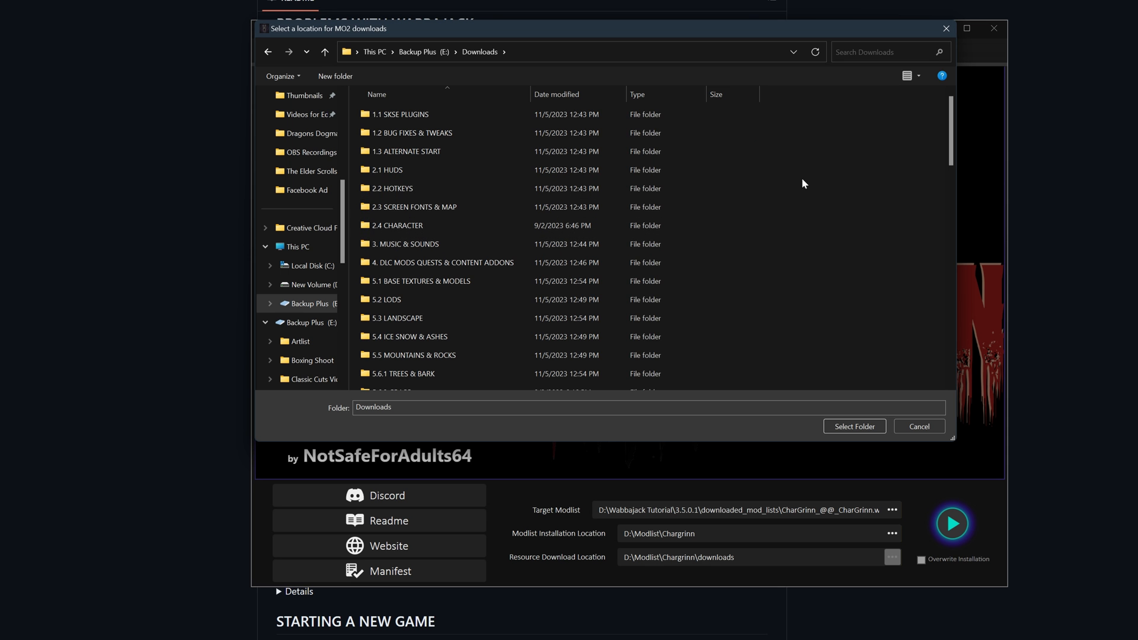
{"action": "scroll", "scroll_direction": "down", "scroll_amount": 3}
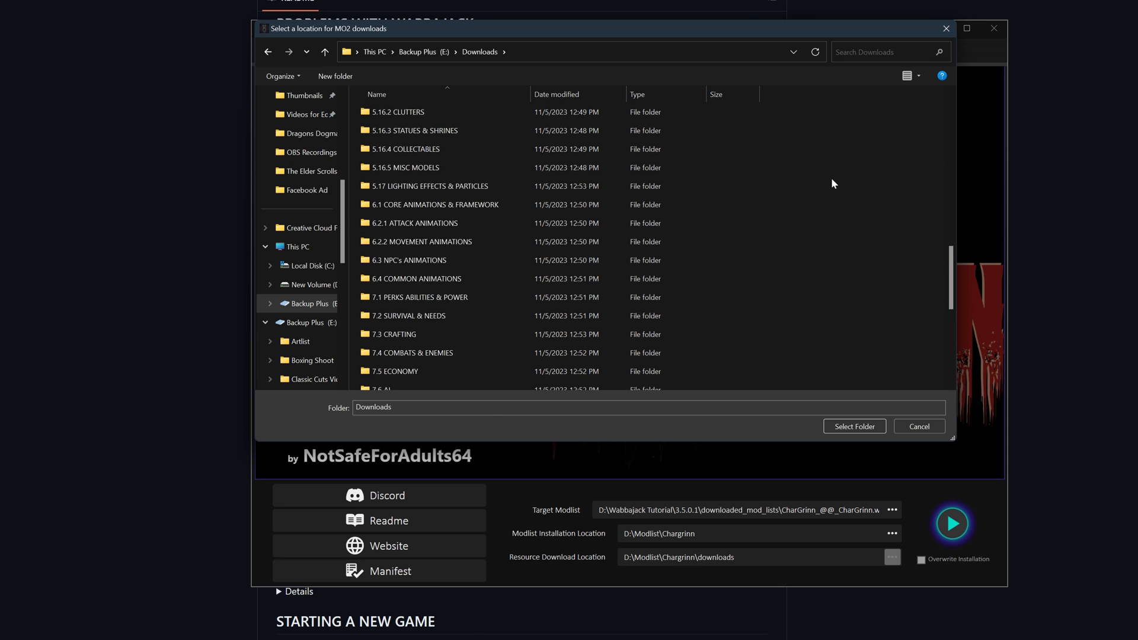
{"action": "left_click", "coordinate": [853, 426]}
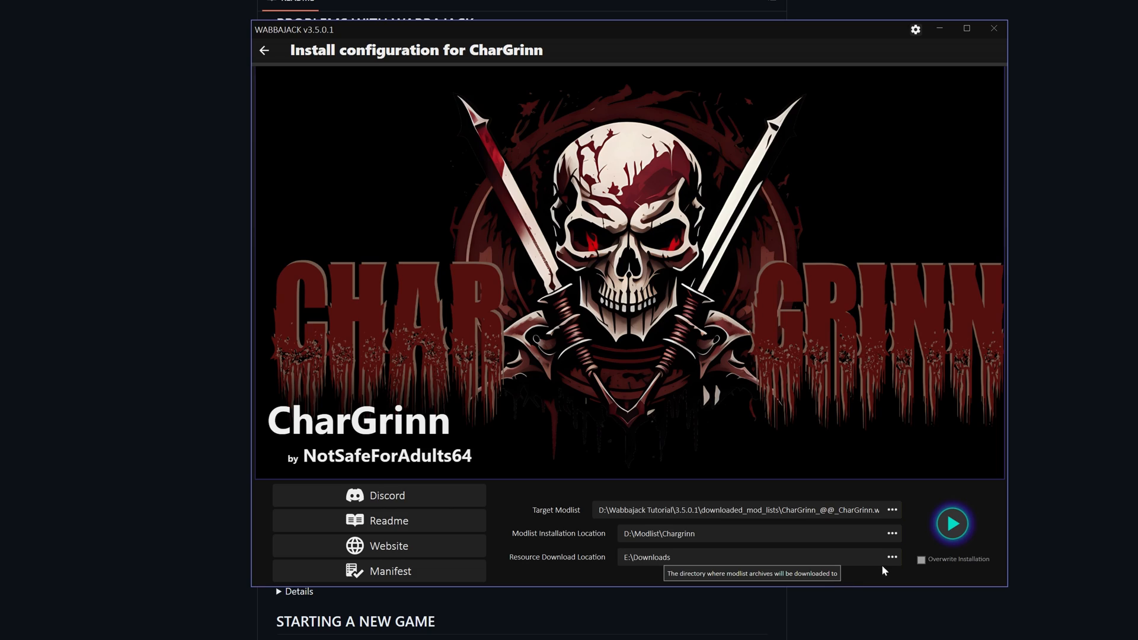
{"action": "mouse_move", "coordinate": [951, 523]}
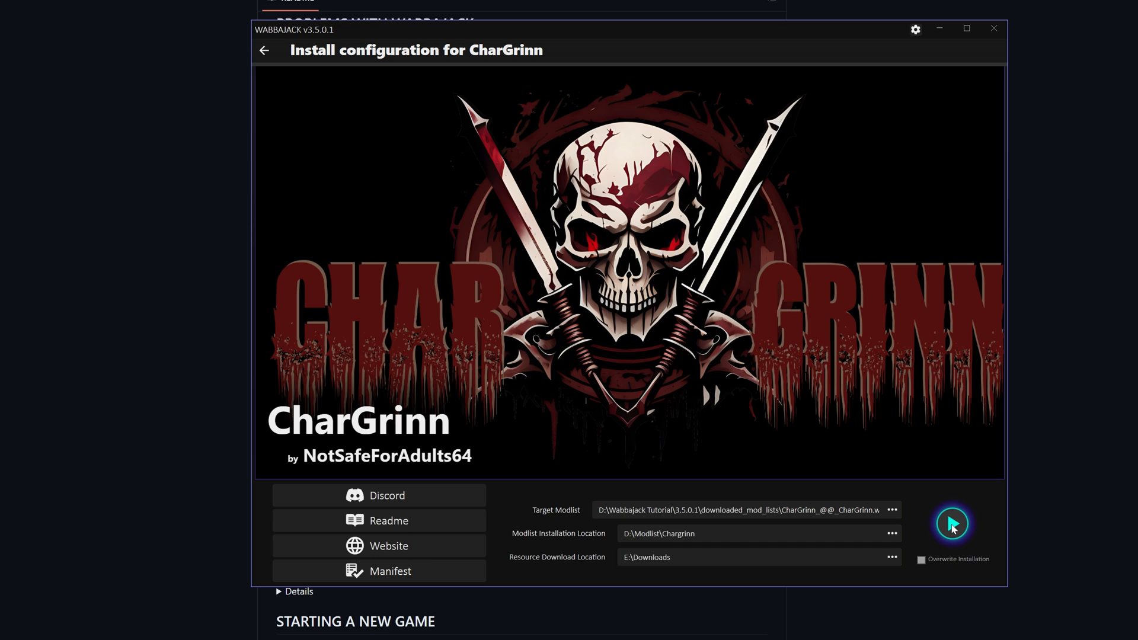
{"action": "left_click", "coordinate": [951, 523]}
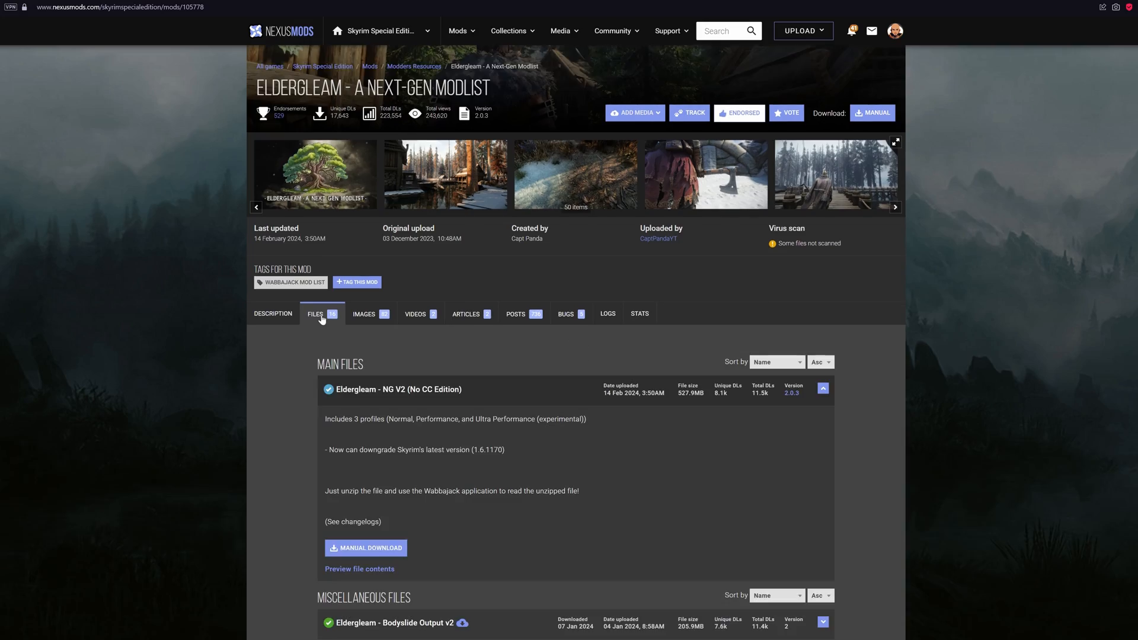
Manually download the Eldergleam NG V2 main file from Nexus Mods and save it.
{"action": "scroll", "scroll_direction": "down", "scroll_amount": 3}
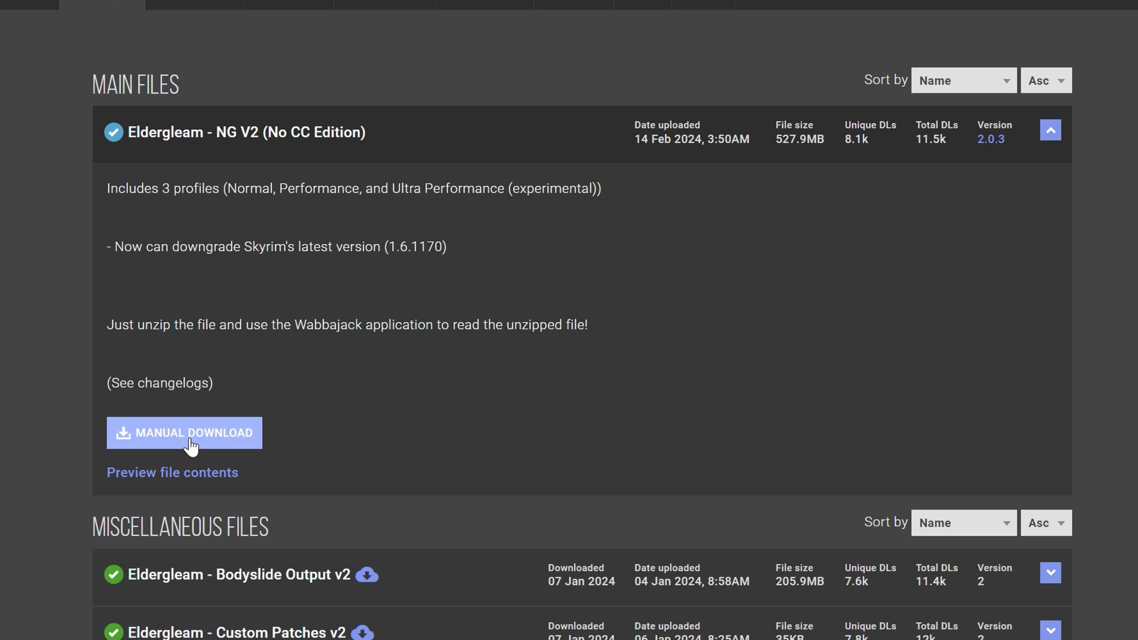
{"action": "left_click", "coordinate": [184, 432]}
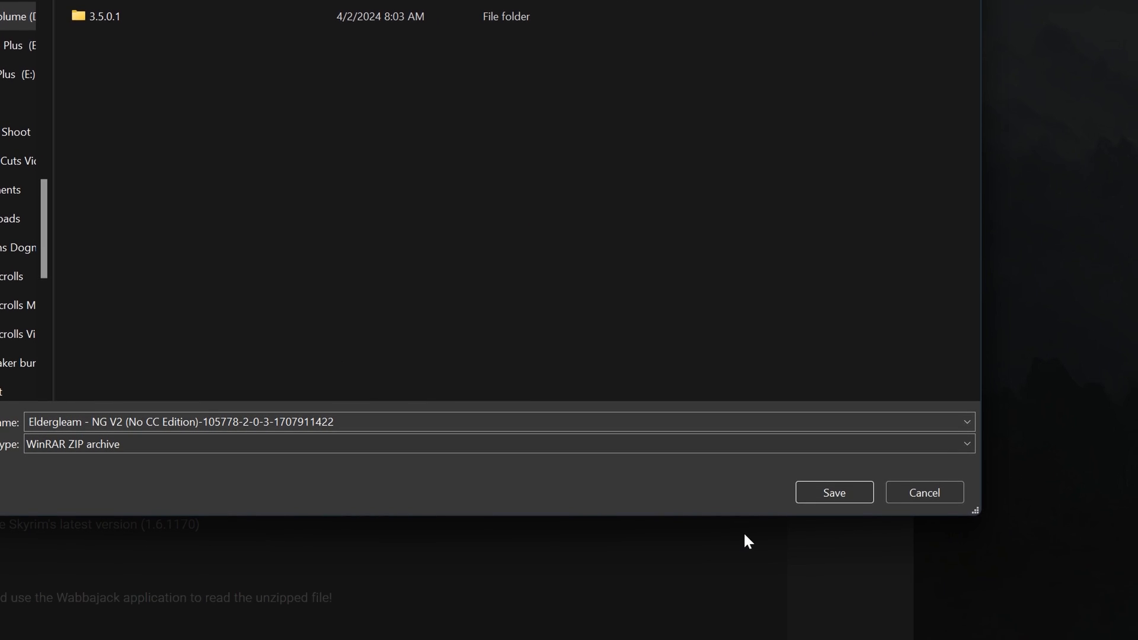
{"action": "left_click", "coordinate": [834, 491]}
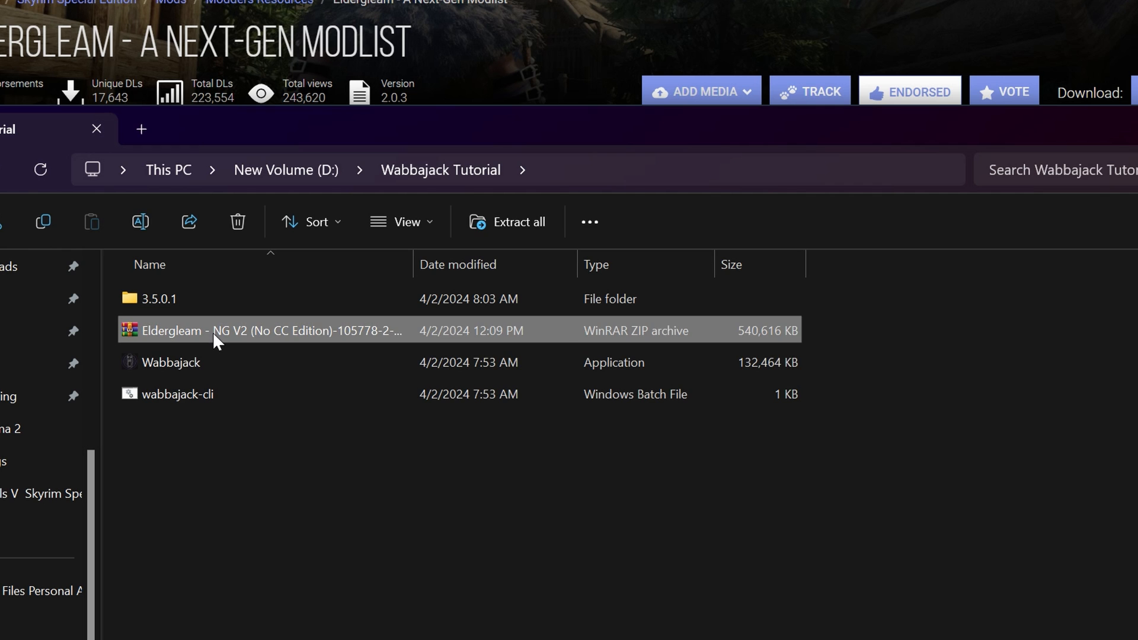
{"action": "double_click", "coordinate": [254, 330]}
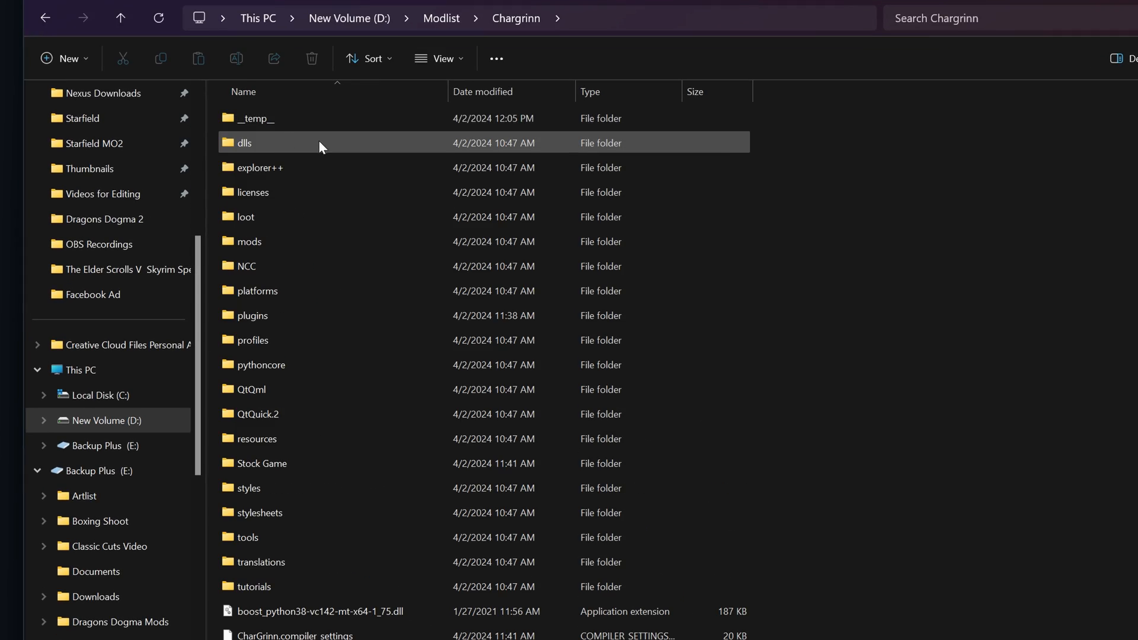
Launch ModOrganizer from the D:\Modlist\Chargrinn install folder.
{"action": "scroll", "scroll_direction": "down", "scroll_amount": 3}
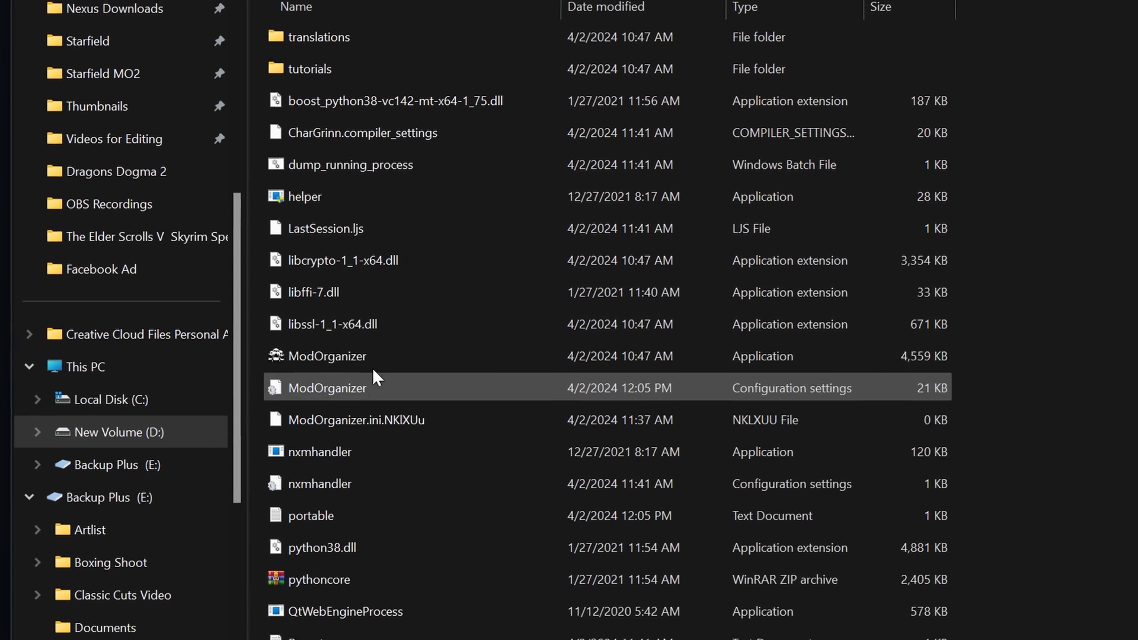
{"action": "left_click", "coordinate": [327, 356]}
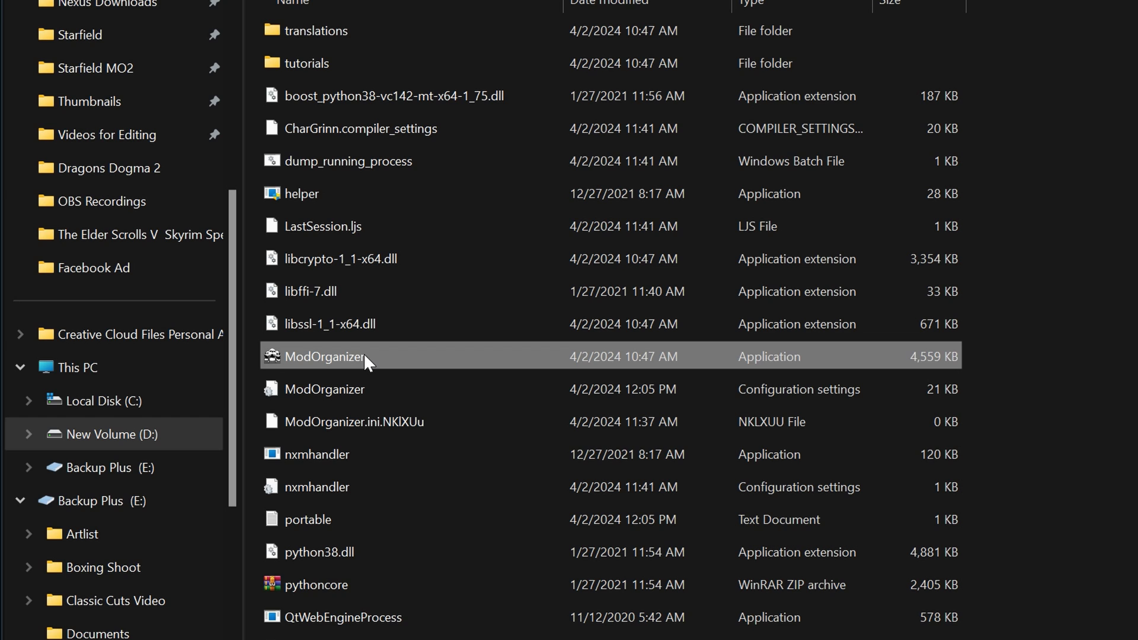
{"action": "double_click", "coordinate": [321, 356]}
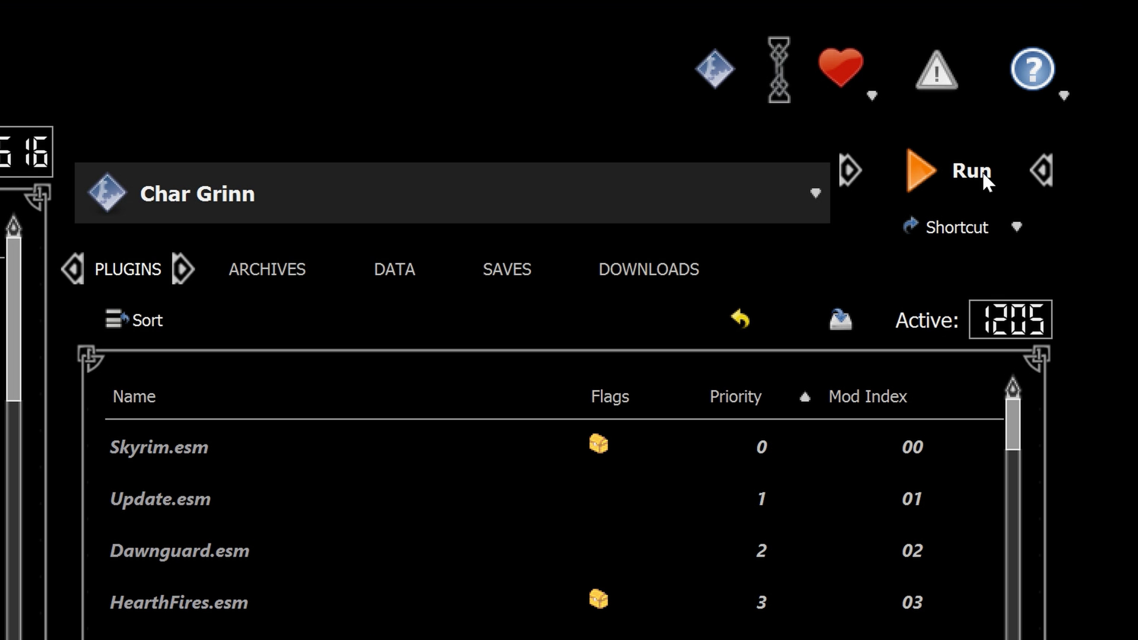
Run Skyrim from Mod Organizer 2 with the Char Grinn profile.
{"action": "left_click", "coordinate": [920, 172]}
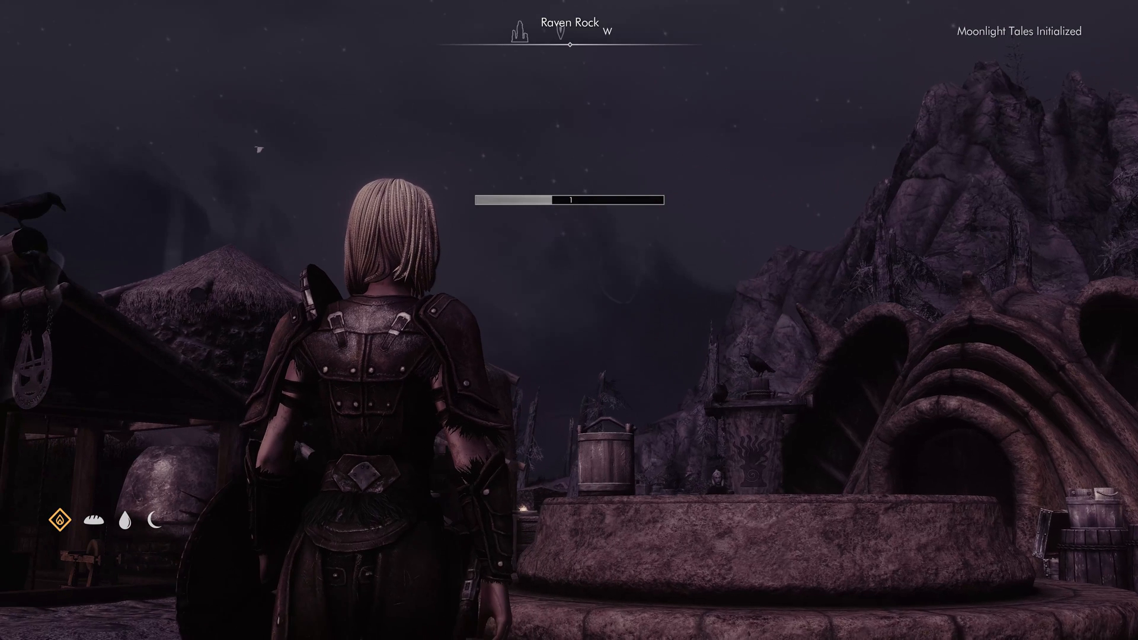